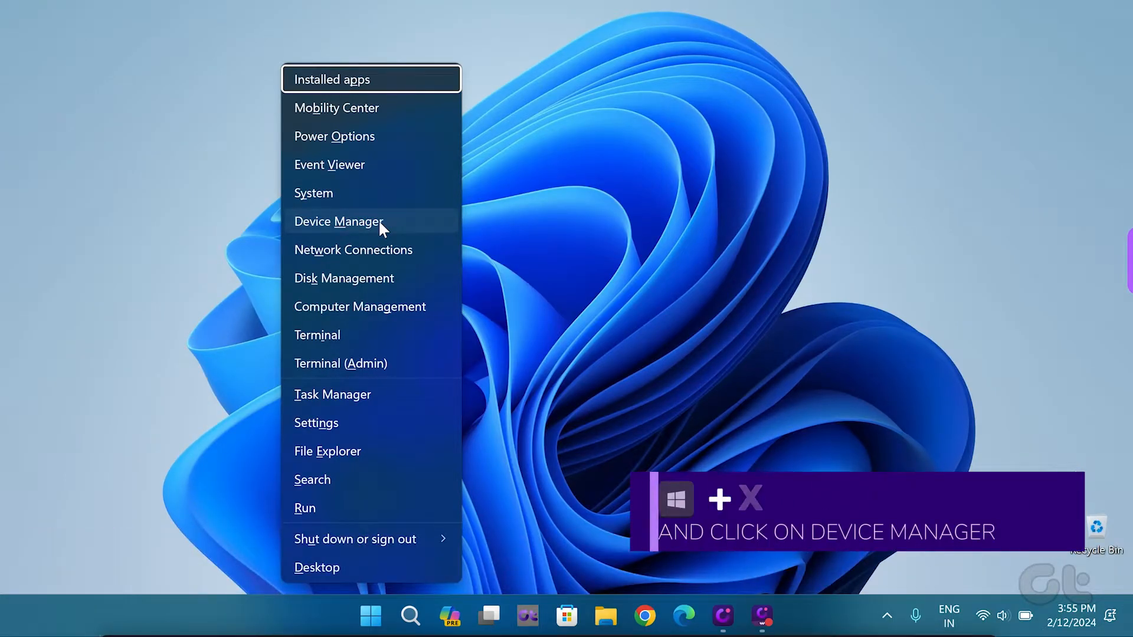
Step: Choose Device Manager from the Win+X quick link menu
click(338, 221)
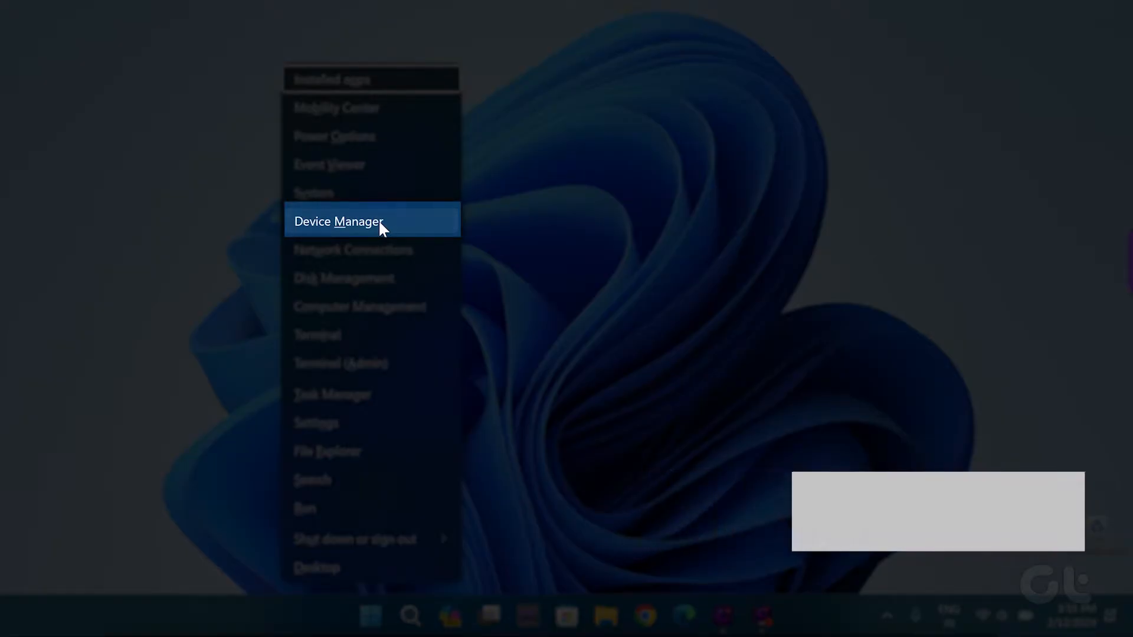
Step: Expand Mice and other pointing devices and right-click the HID-compliant mouse
click(338, 221)
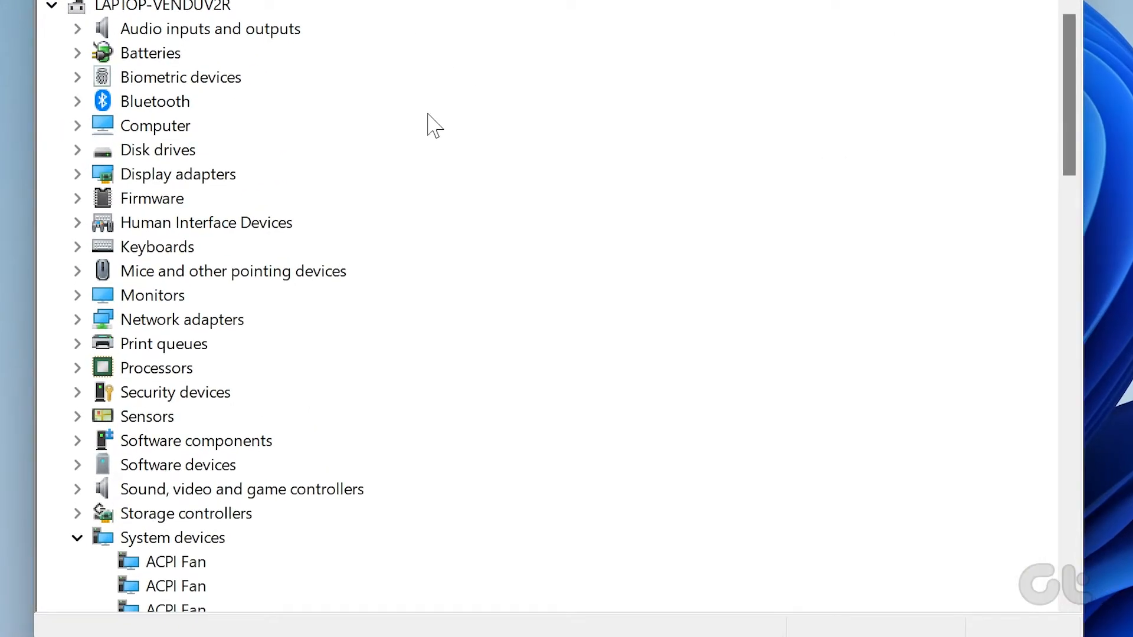
click(77, 271)
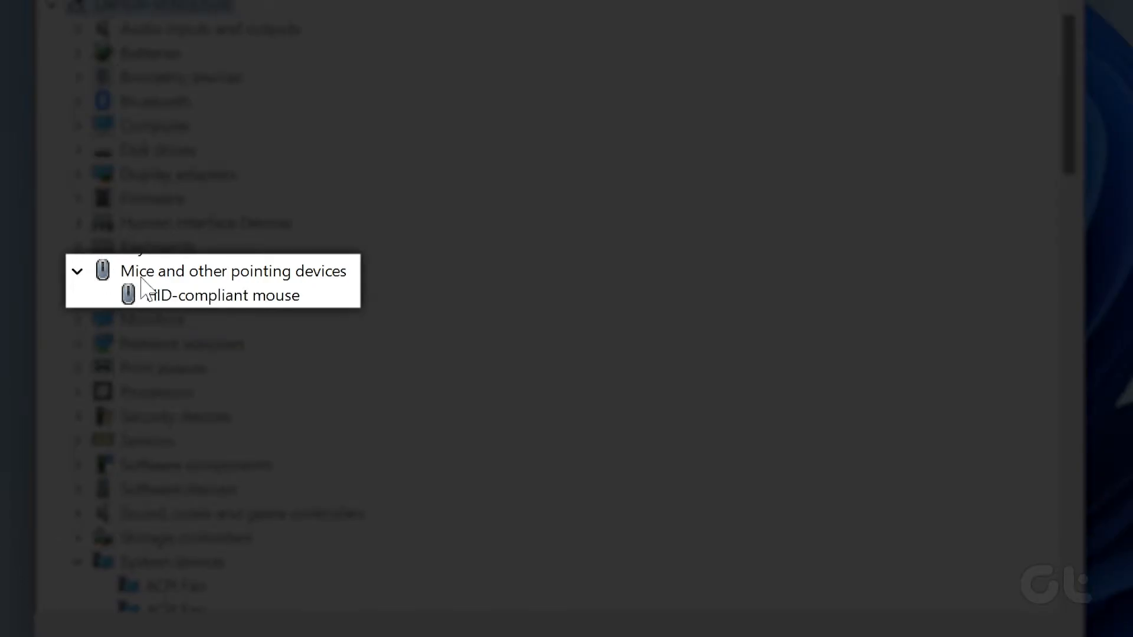
click(224, 295)
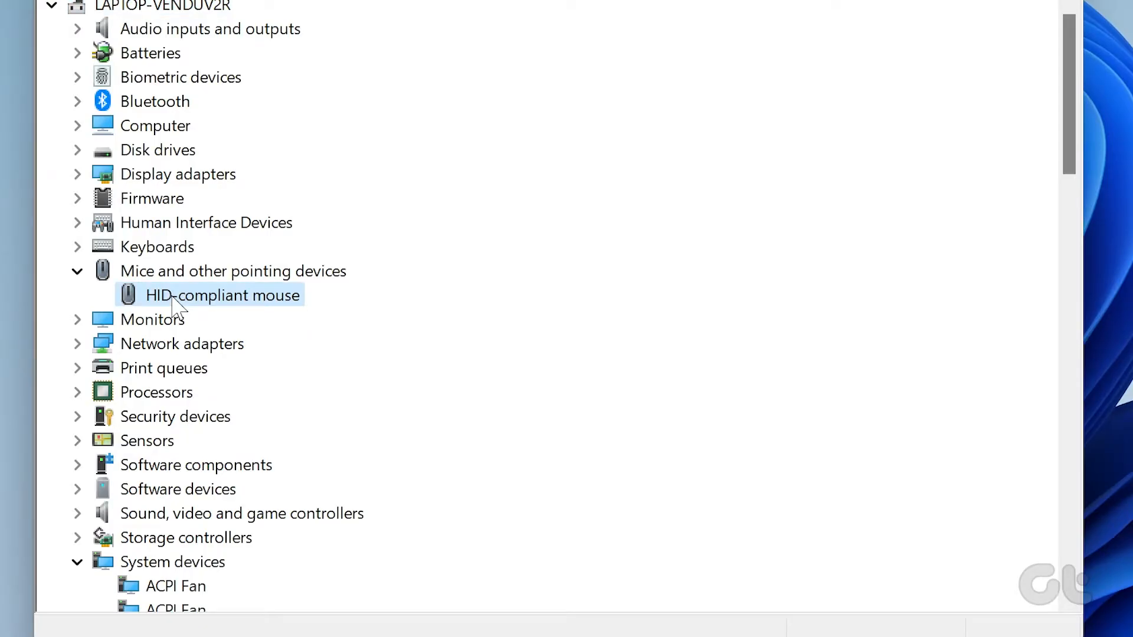
right_click(225, 295)
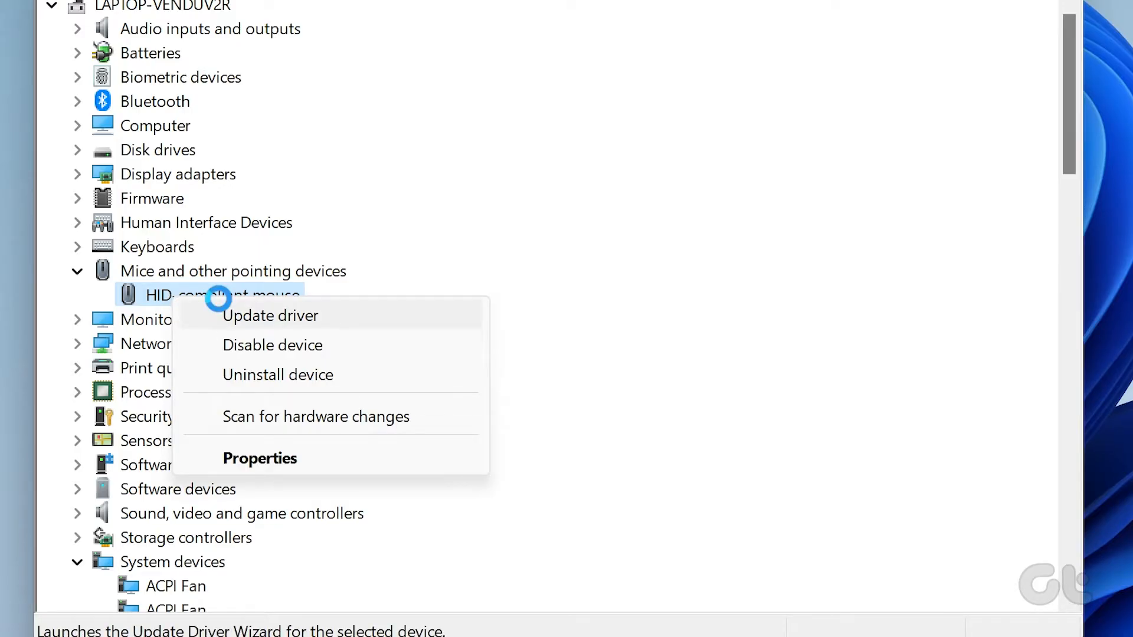
Step: Update the HID-compliant mouse driver, letting Windows search automatically for drivers
click(270, 316)
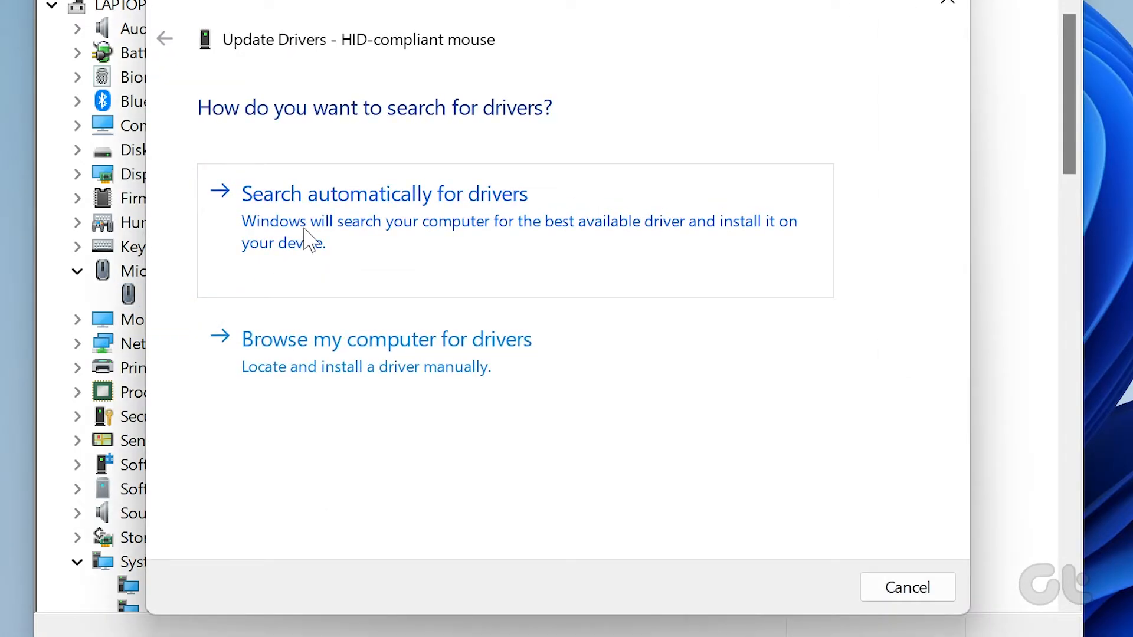
click(384, 194)
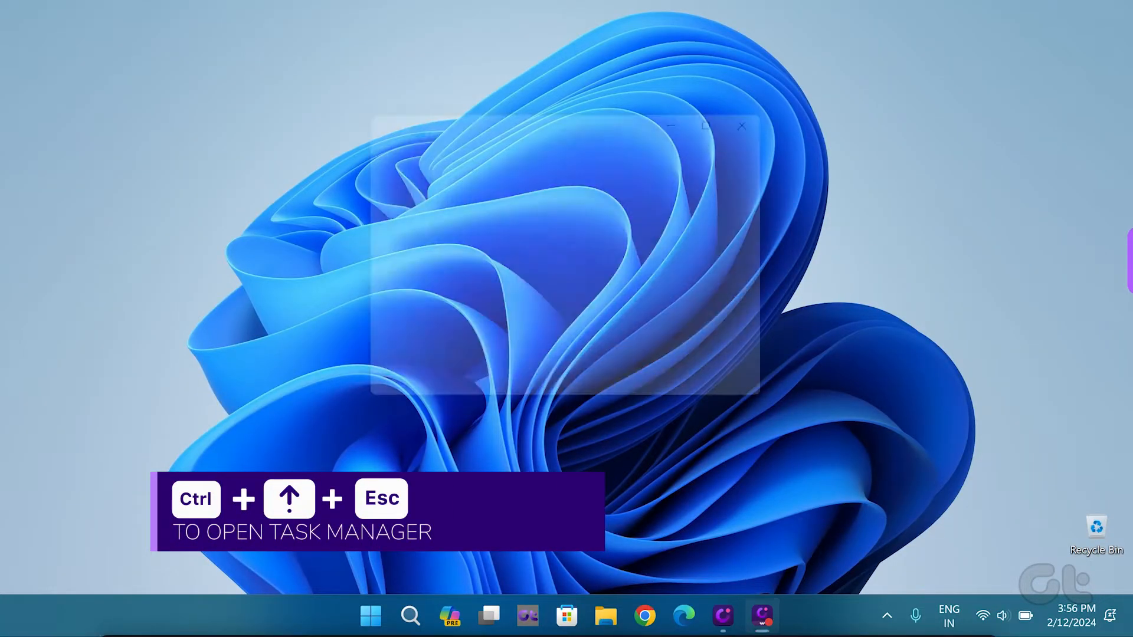
Step: Open Task Manager maximized and restart the Windows Explorer process
key(ctrl+shift+esc)
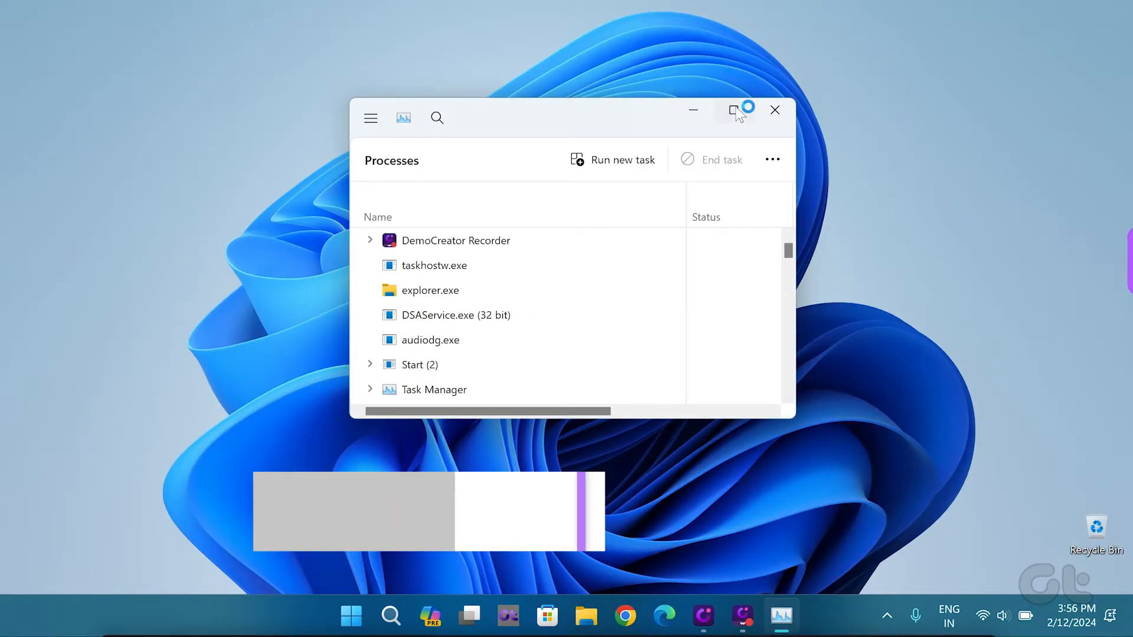
click(736, 110)
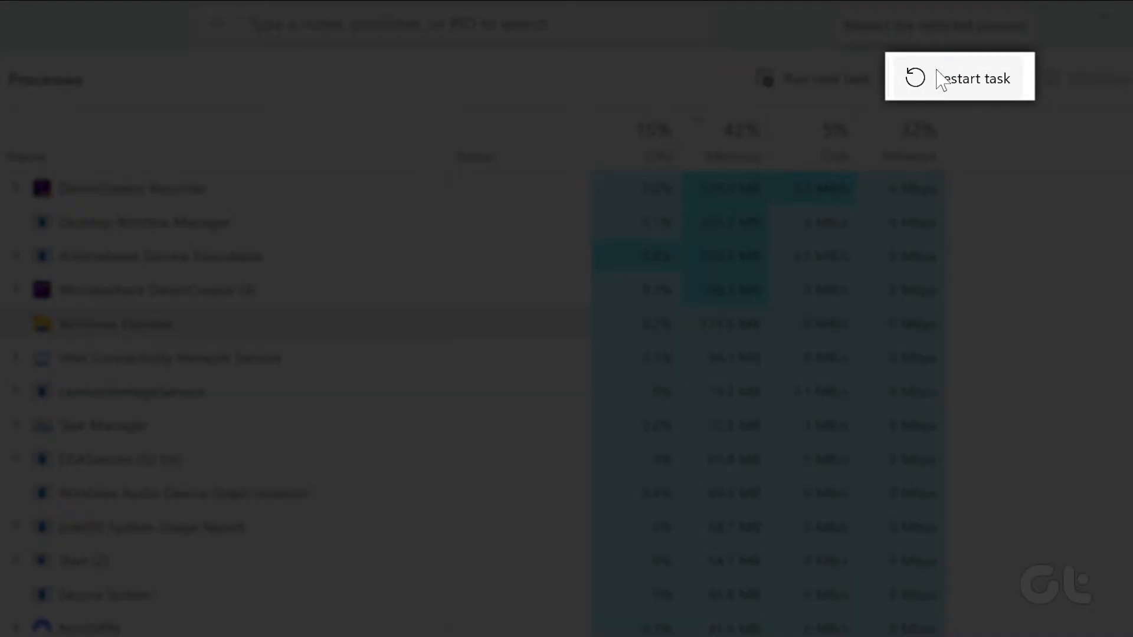
click(961, 77)
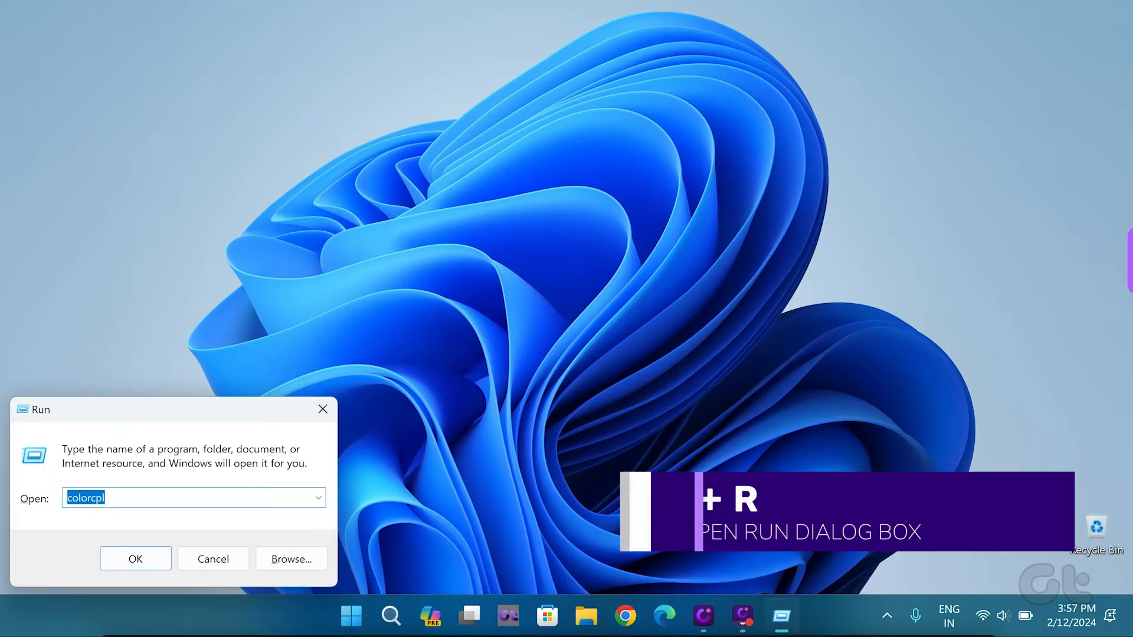
Step: Launch an administrator Command Prompt via 'cmd' and start typing 'sfc /scannow'
text(cmd)
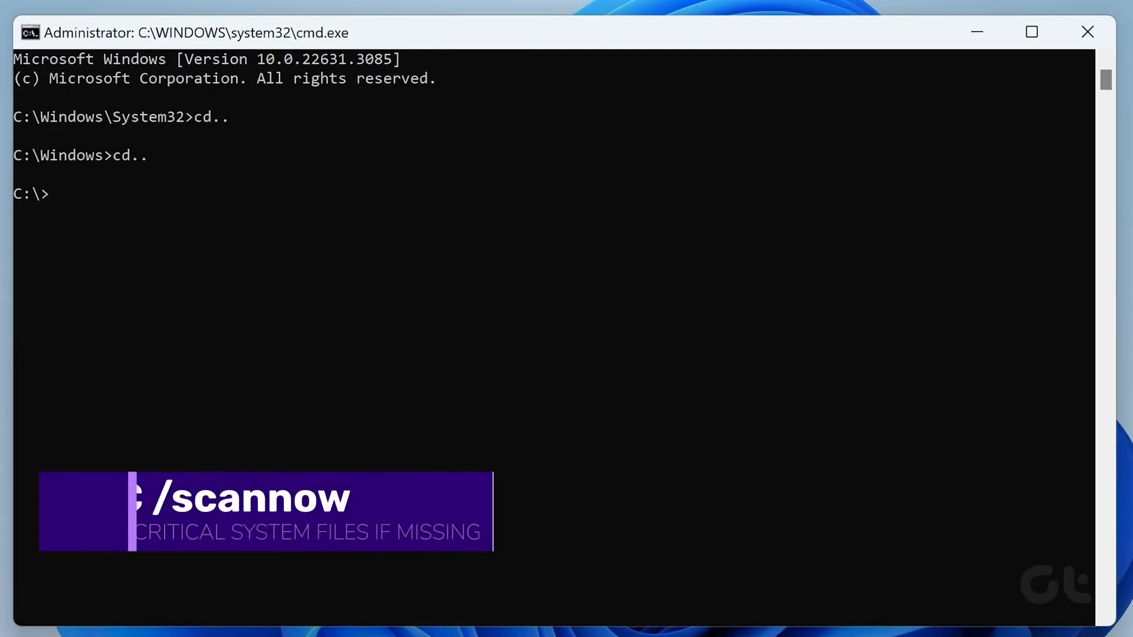
text(sfc /scanno)
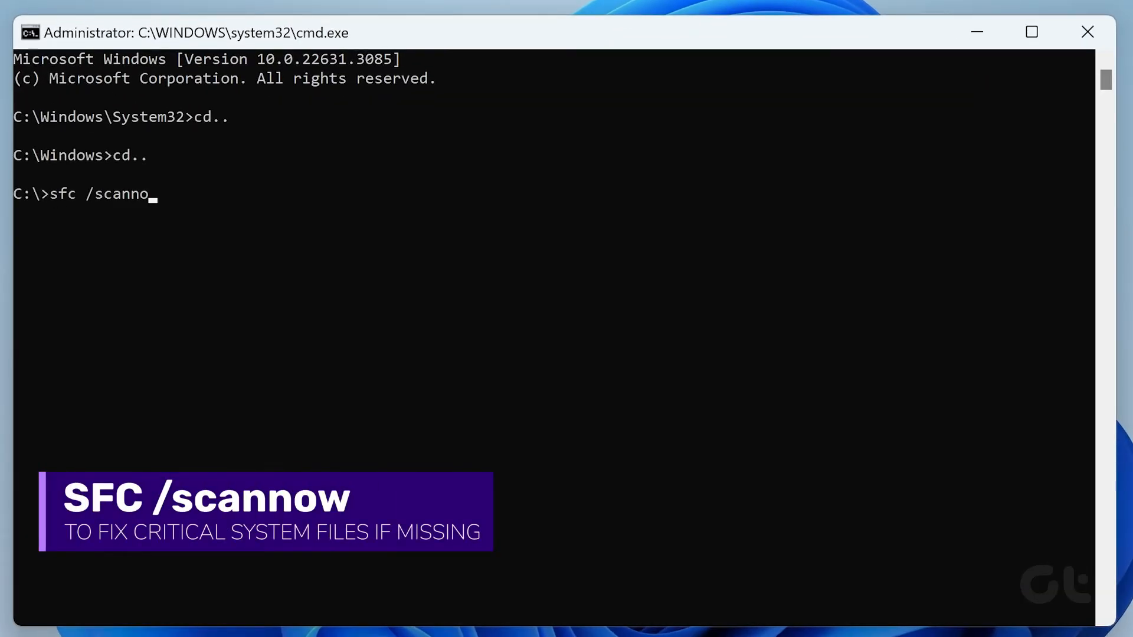